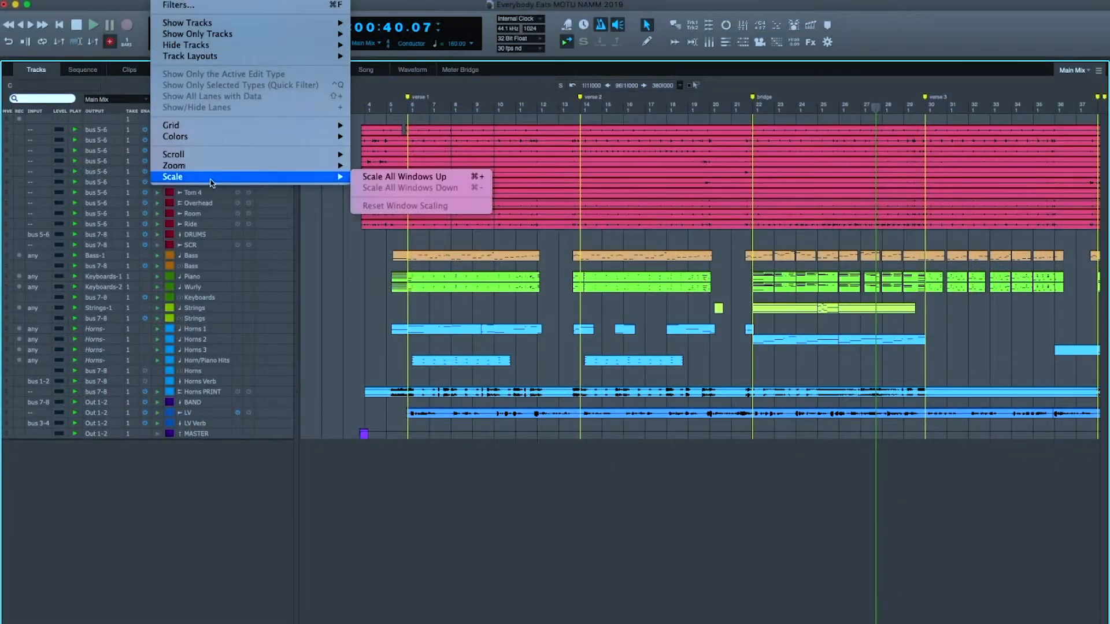
{"action": "mouse_move", "coordinate": [404, 177]}
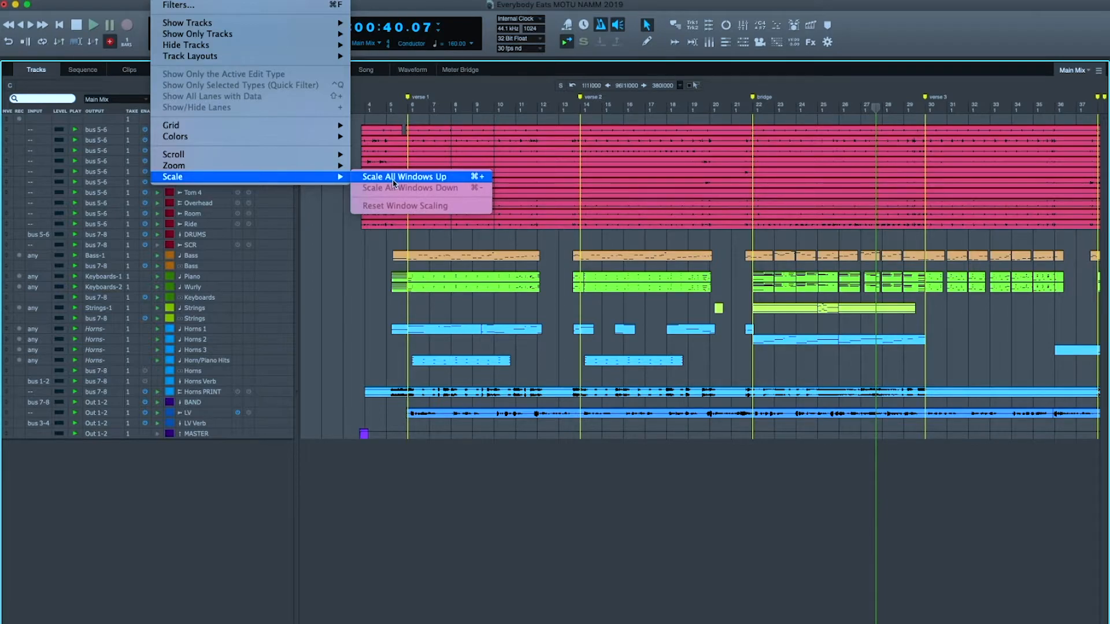
Scale all windows up and view the Bass-1 notes in the enlarged MIDI editor
{"action": "left_click", "coordinate": [403, 176]}
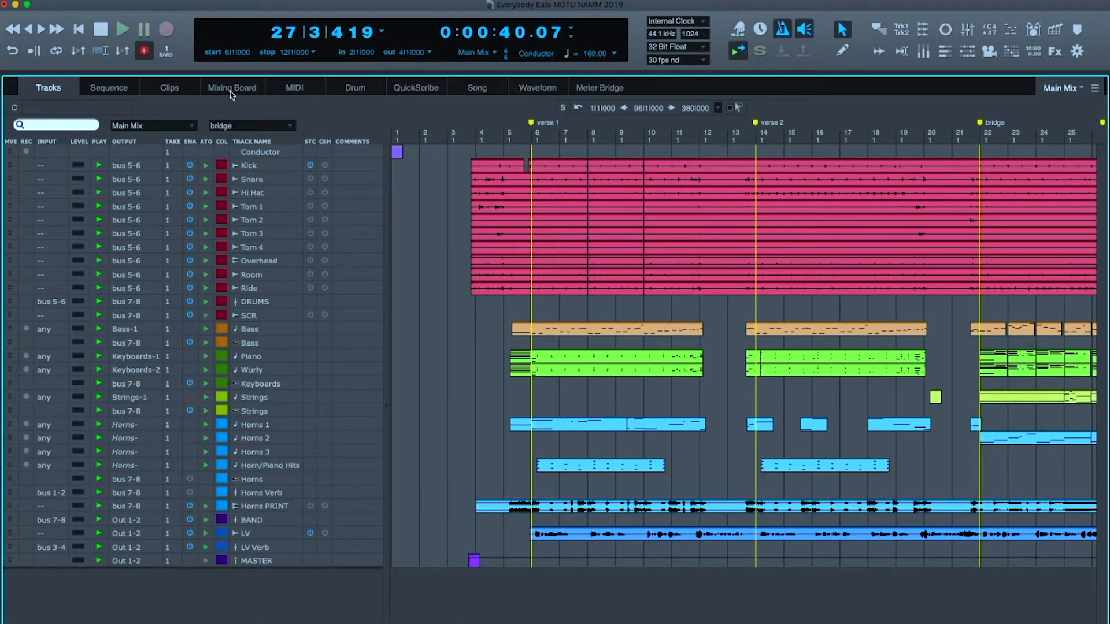
{"action": "left_click", "coordinate": [294, 87]}
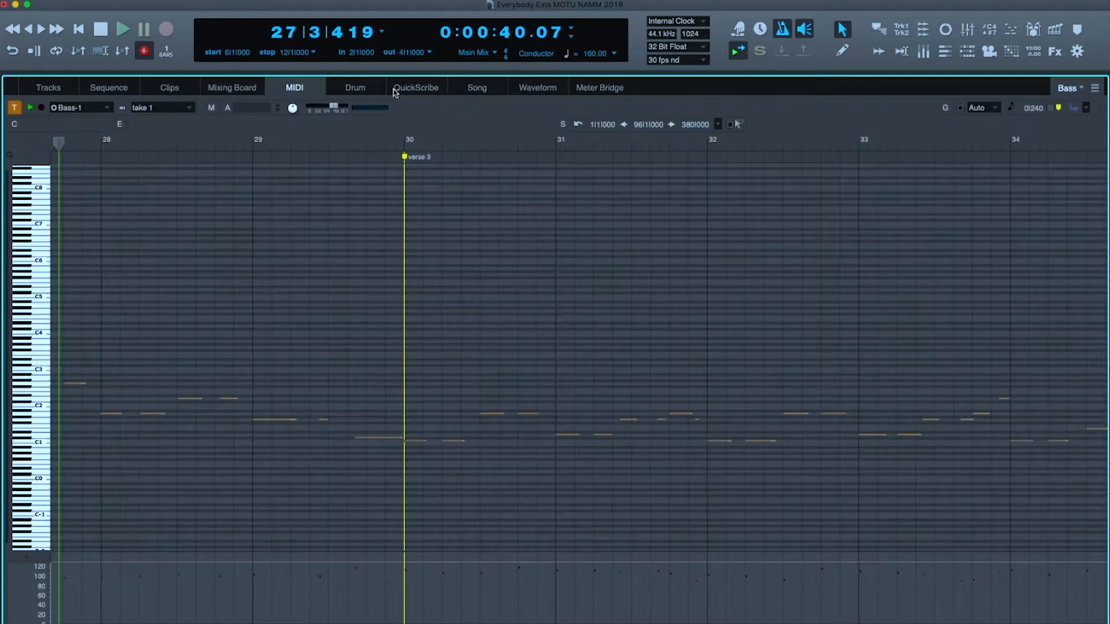